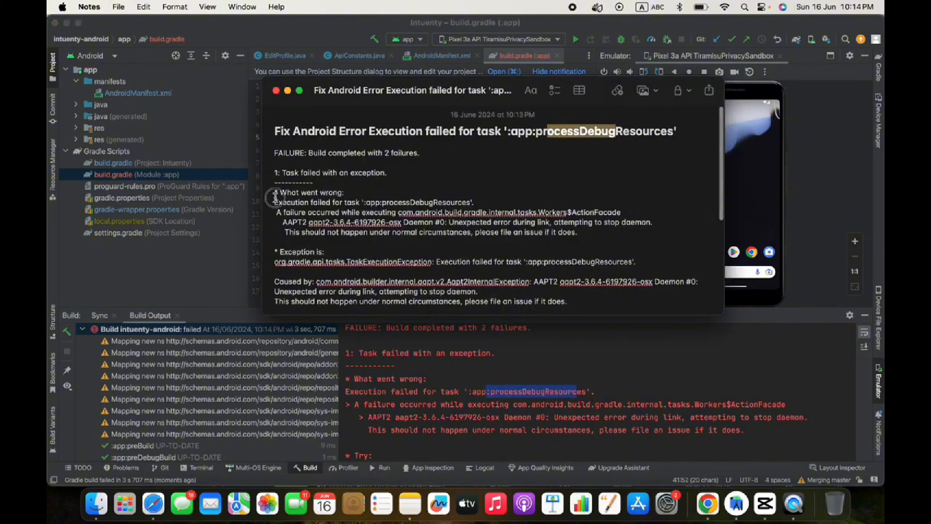
- Close the app module build.gradle and switch to the project-level build.gradle
scroll(down, 3)
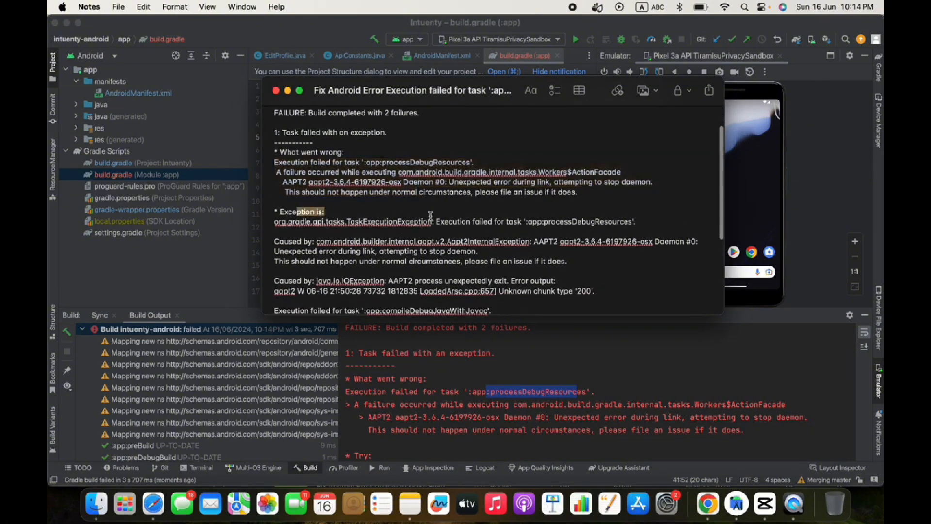
scroll(down, 3)
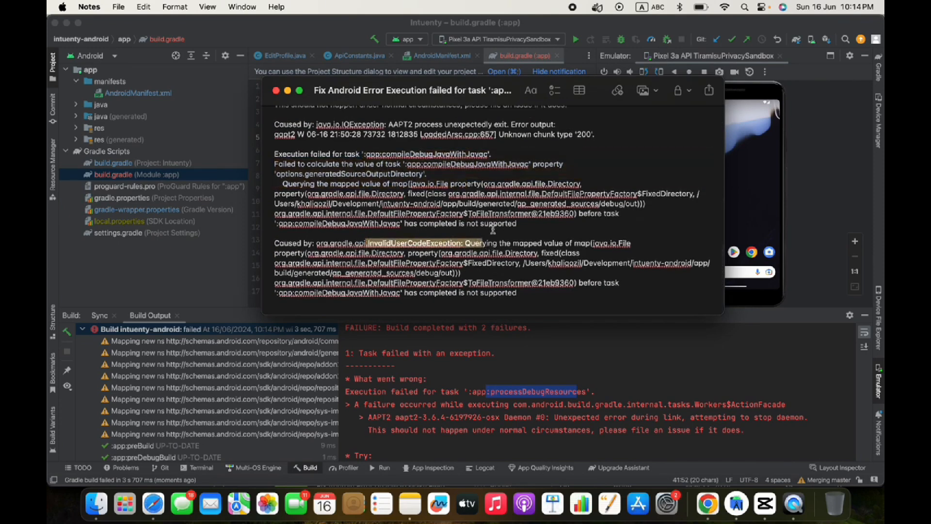
mouse_move(456, 383)
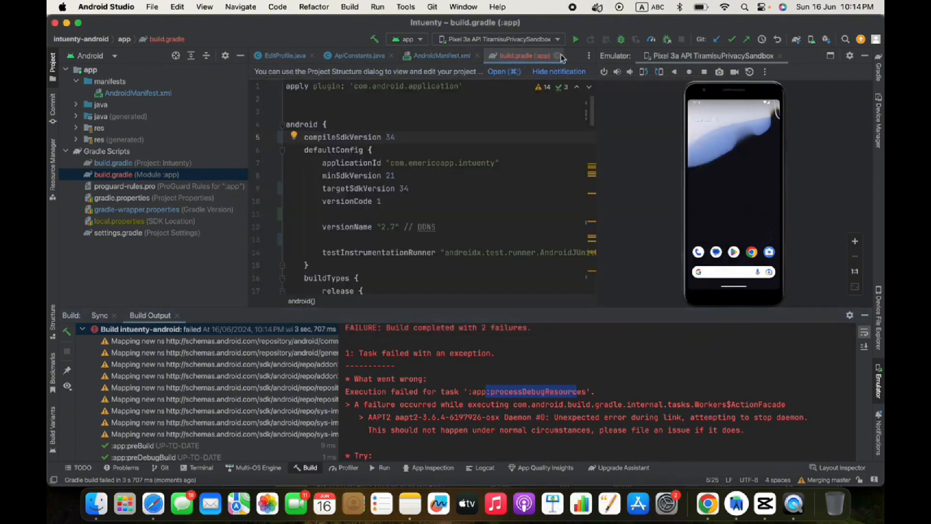
click(440, 56)
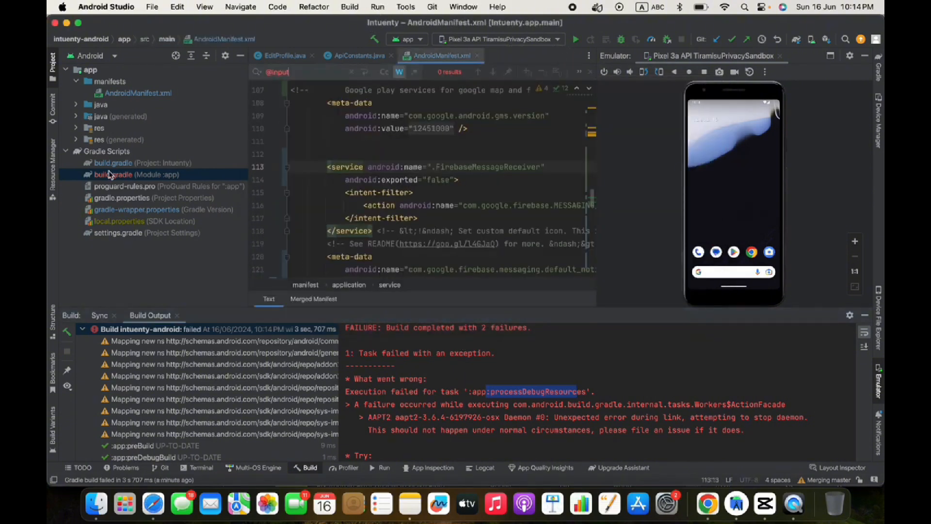
click(113, 163)
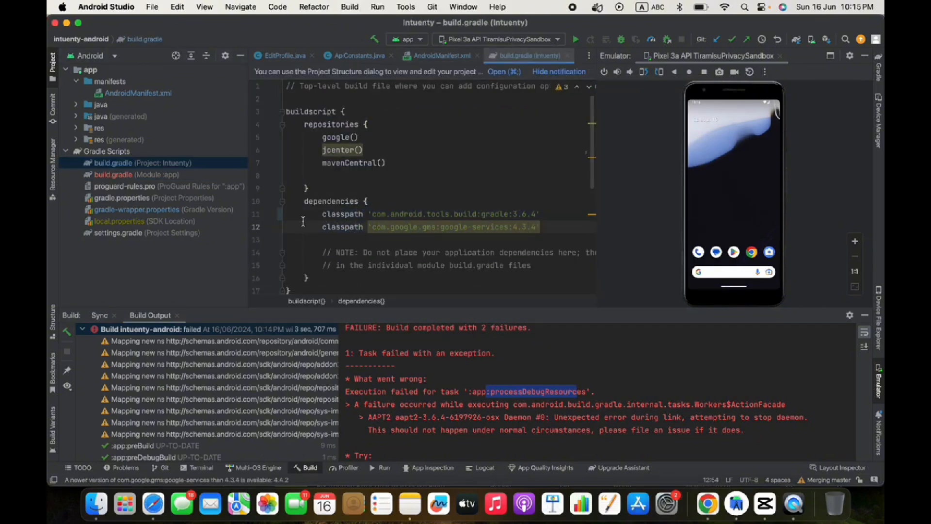
- Update the google-services classpath from 4.3.4 to 4.4.2 using the warning quick fix
click(293, 227)
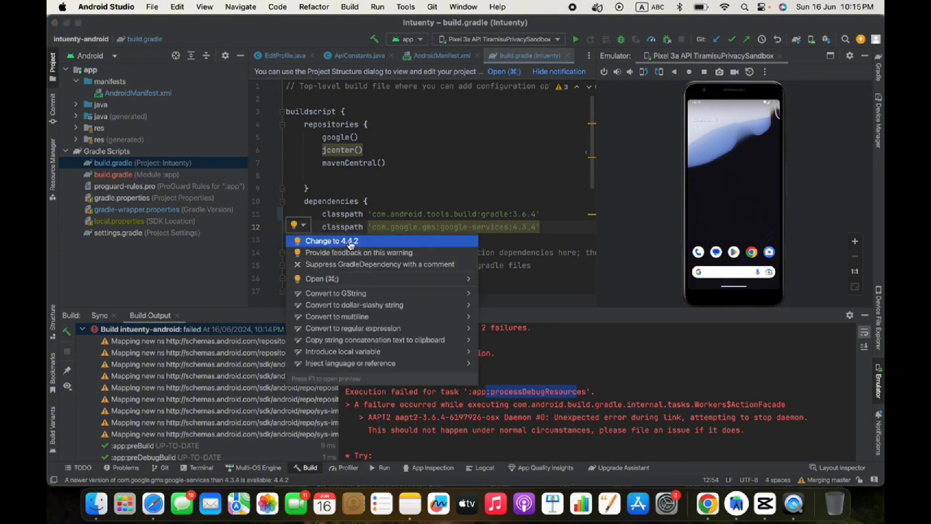
click(332, 240)
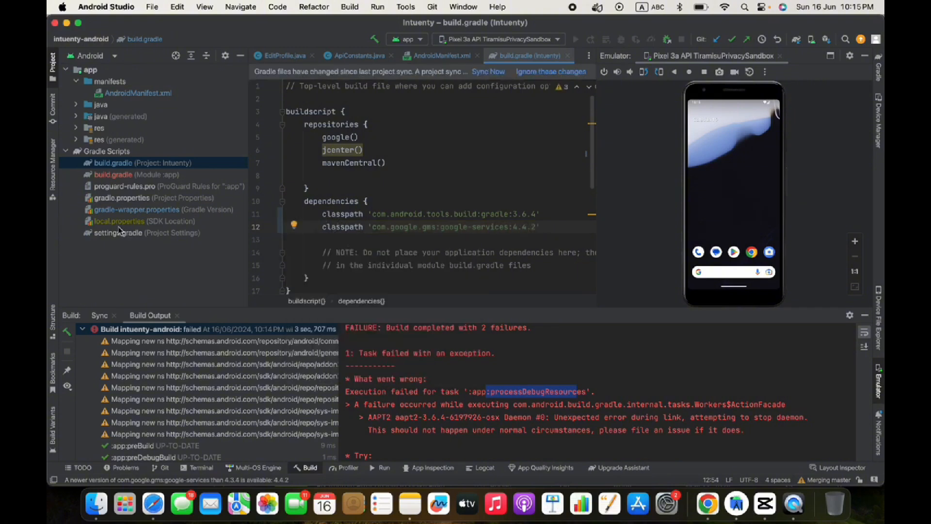
click(137, 209)
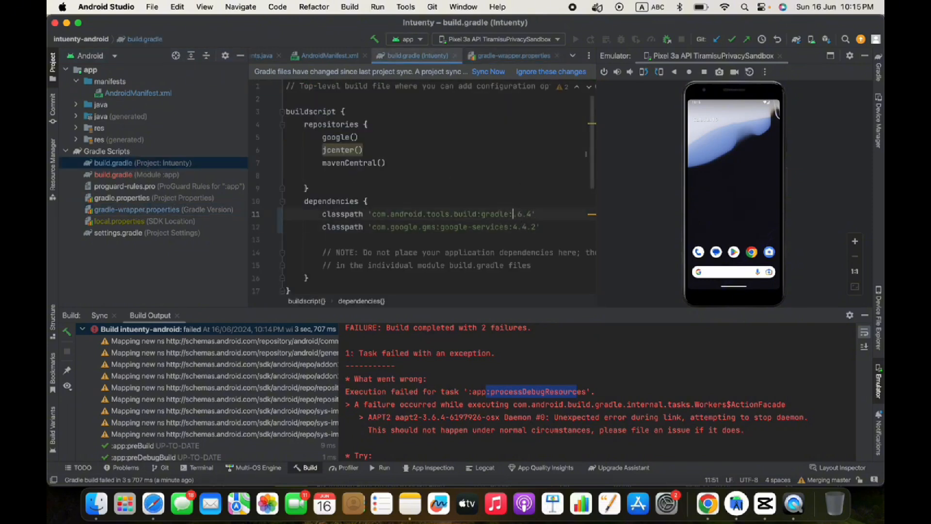
- Raise the com.android.tools.build:gradle classpath from 3.6.4 to 7.1.3
text(7)
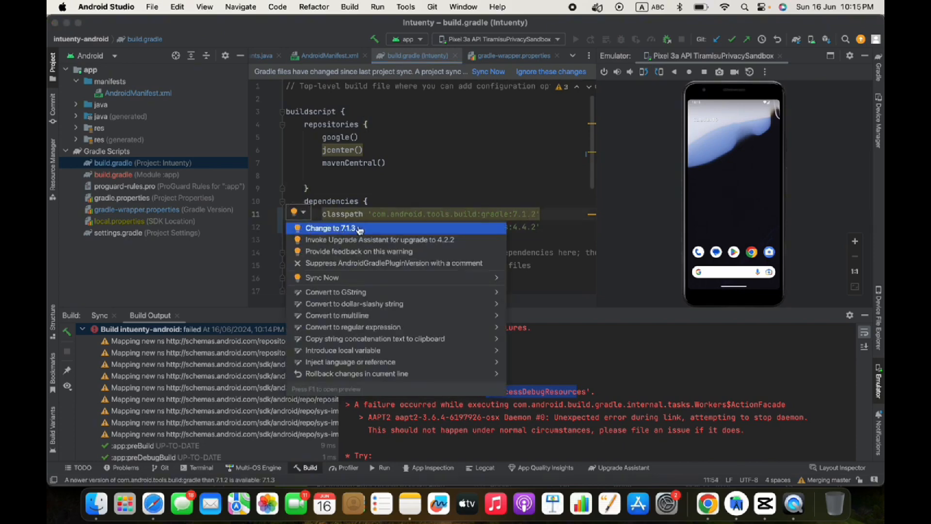
click(333, 228)
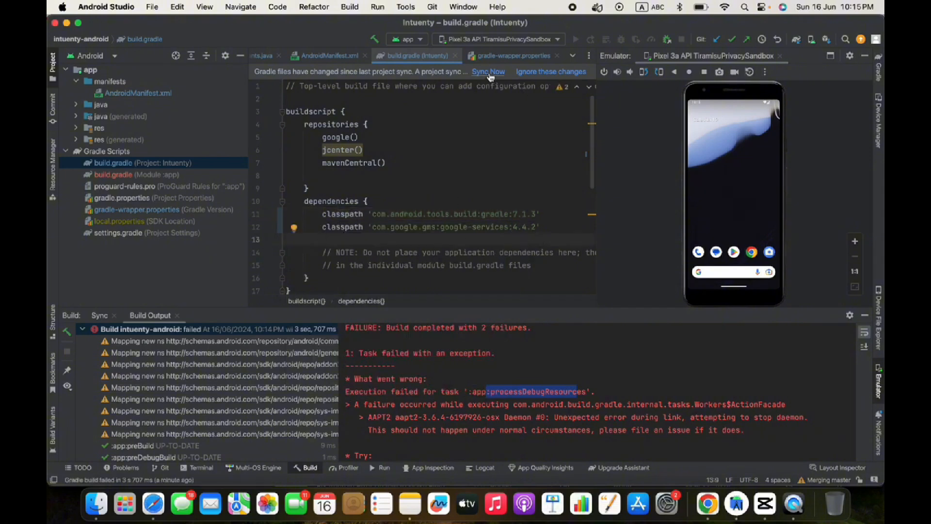
- Sync the project with plugin 7.1.3 and google-services 4.4.2 via Sync Now
click(489, 71)
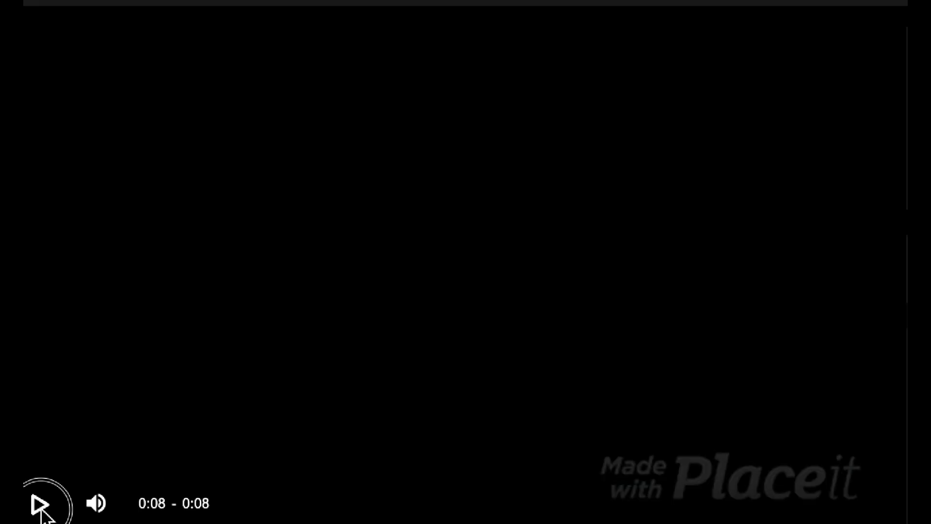
- Start playback of the KDTechs intro title clip in the video player
click(39, 503)
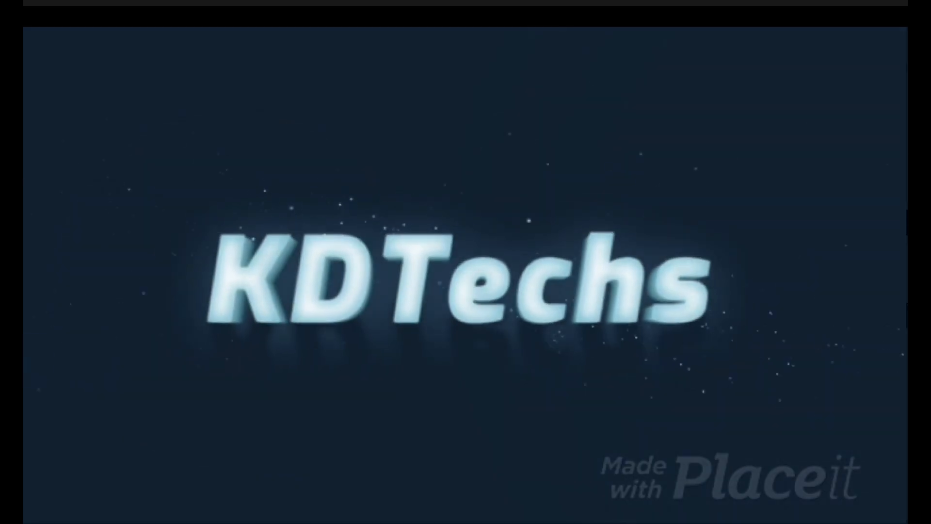